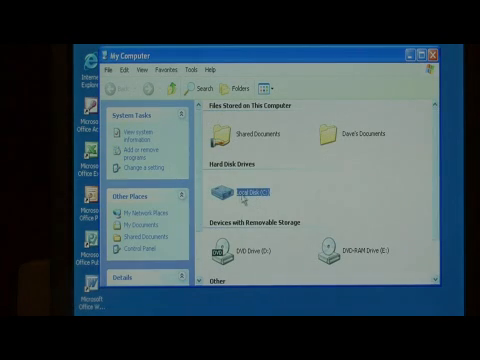
# - Bring up the context menu of Local Disk (C:) to reach its Properties
pyautogui.rightClick(252, 188)
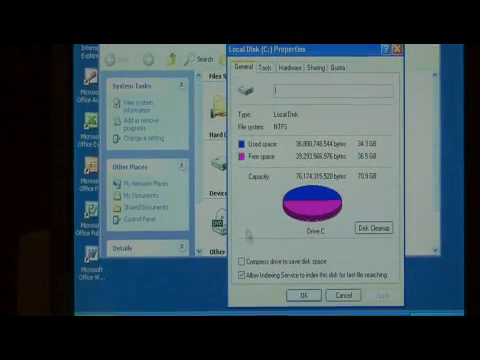
# - Go to the drive's Tools page and start Defragment Now for C:
pyautogui.click(268, 68)
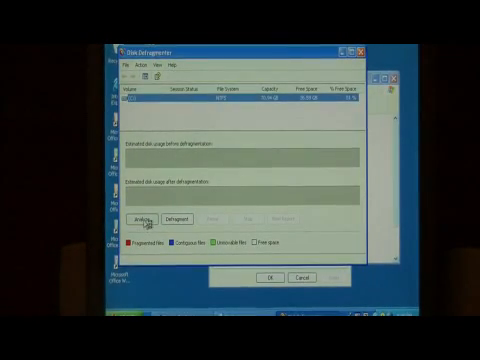
# - Analyze the C: volume for fragmentation, then begin defragmenting it
pyautogui.click(146, 216)
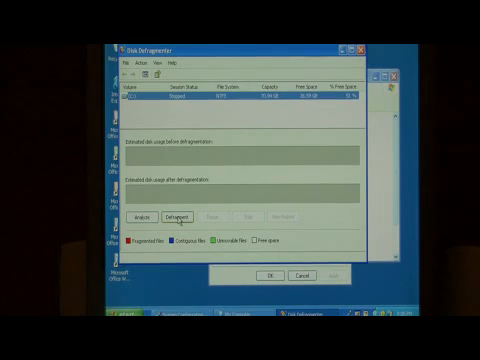
pyautogui.click(172, 212)
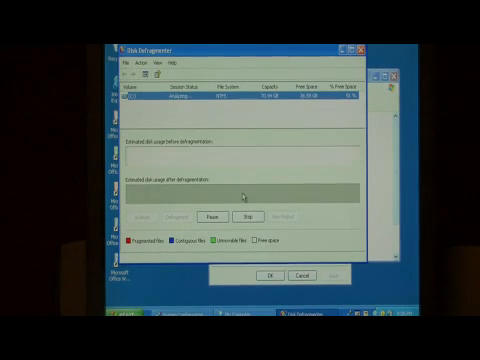